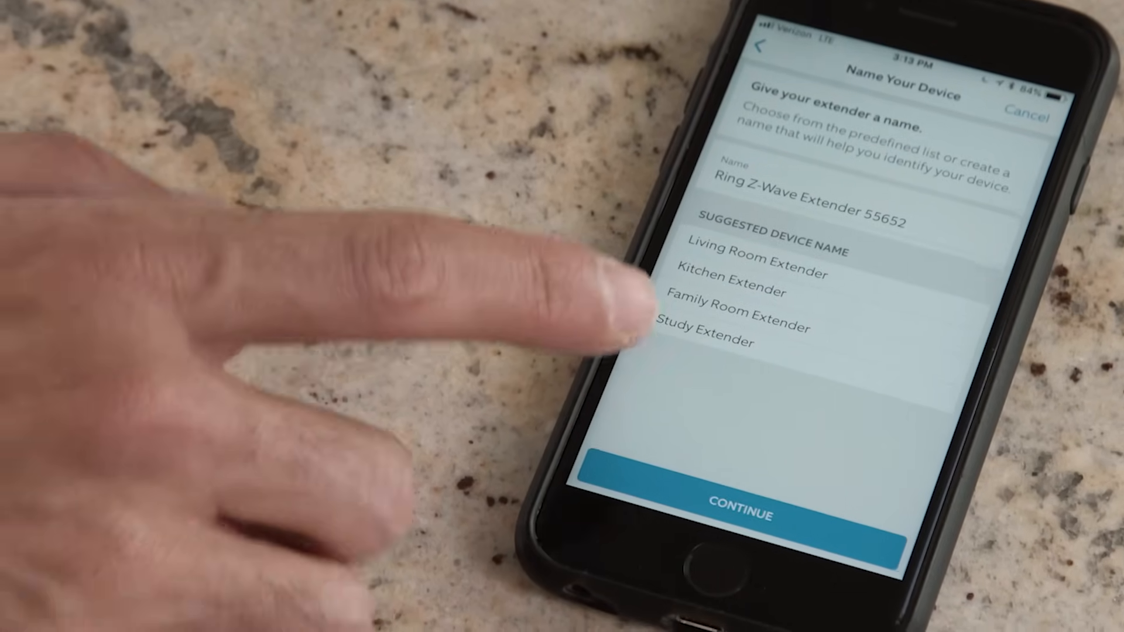
Pick 'Living Room Extender' from the suggested names for the Z-Wave extender.
left_click(759, 271)
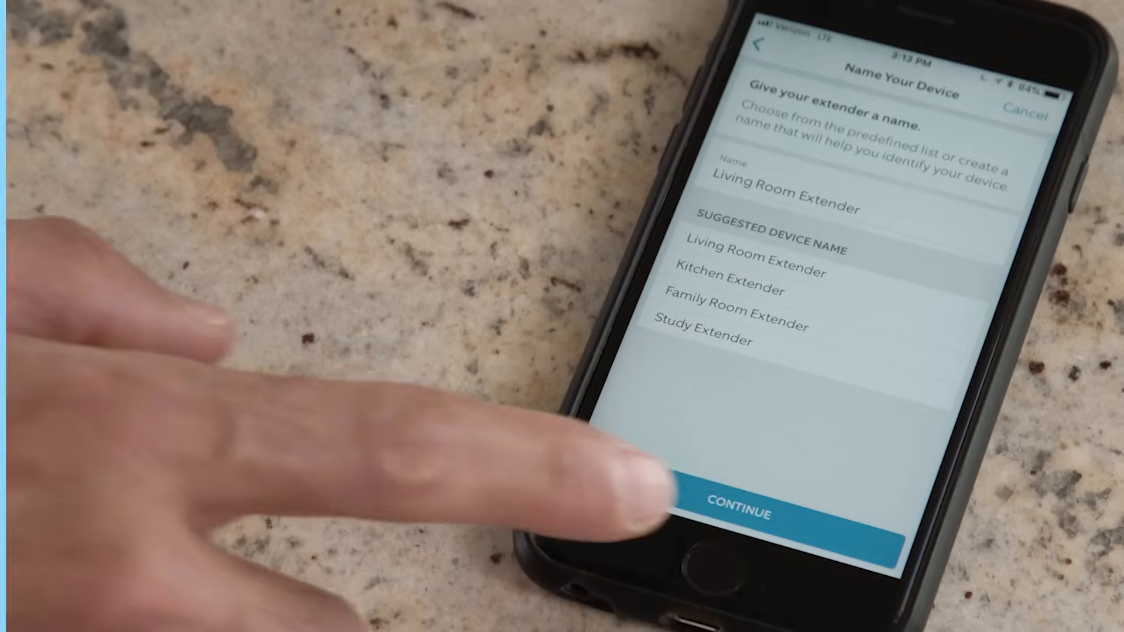